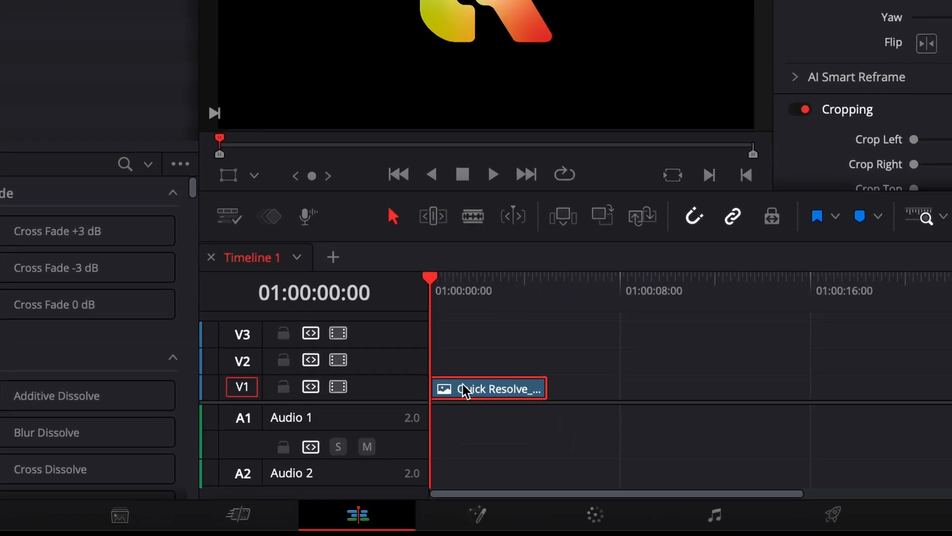
mouse_move(478, 515)
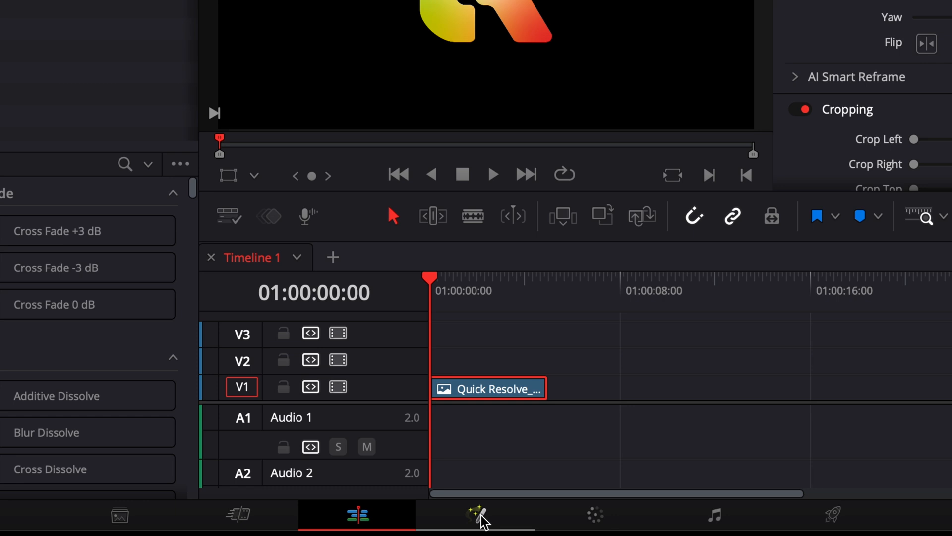
On the Fusion page, add an Image Plane 3D node after MediaIn1.
left_click(477, 515)
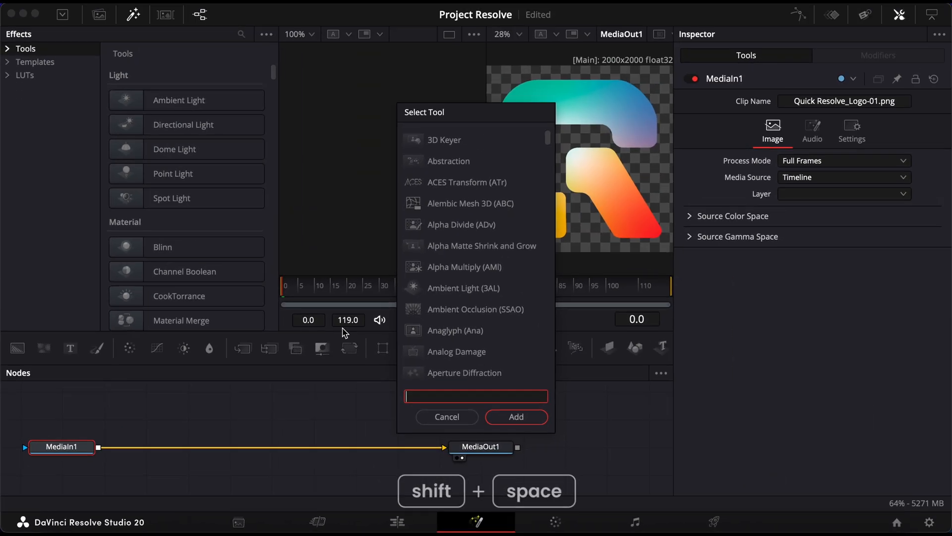
type("image")
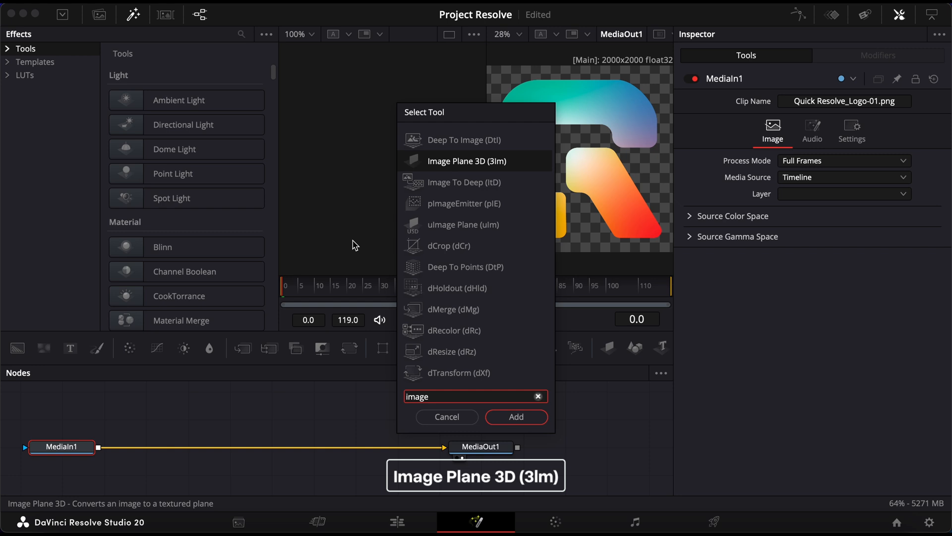
left_click(515, 417)
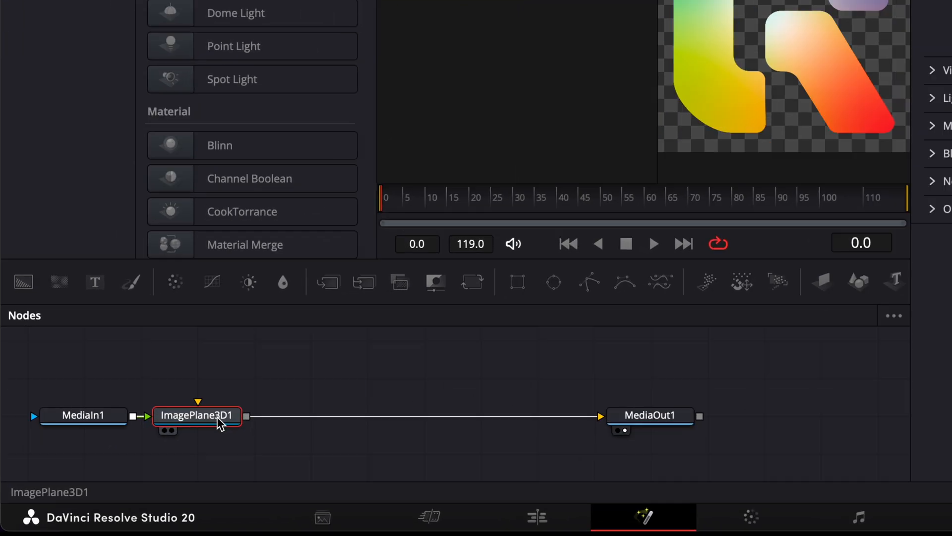
mouse_move(213, 406)
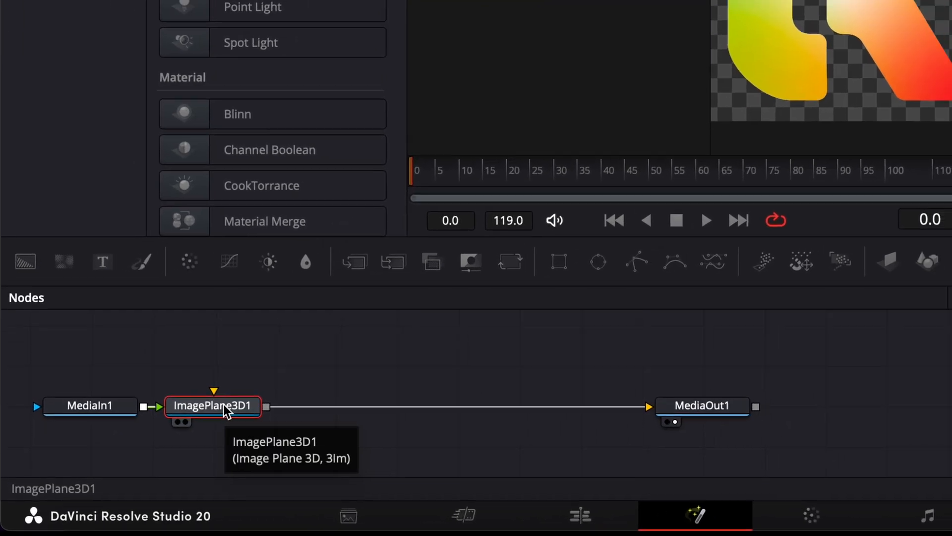
Add a Duplicate 3D node with 100 copies and a 0.02 Z offset.
key("shift+space")
type("Duplicate 3D")
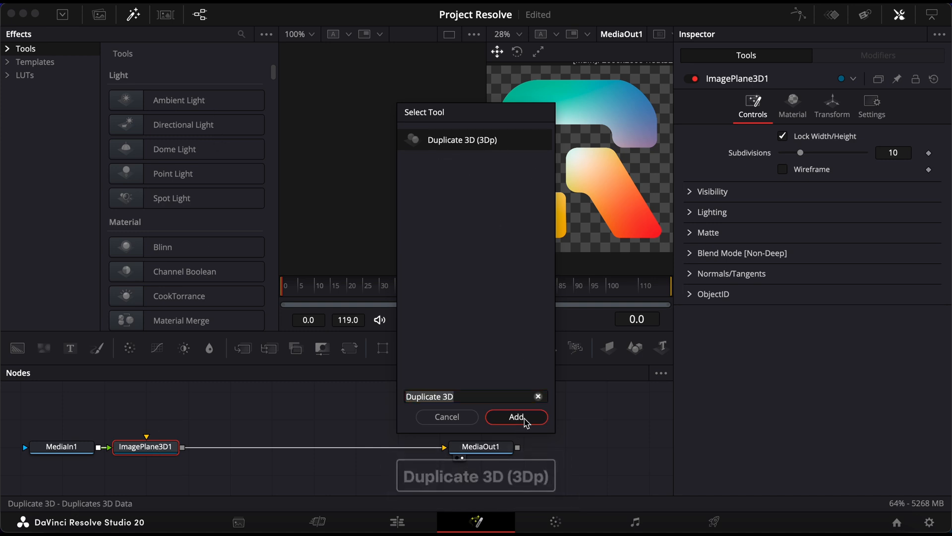
left_click(516, 416)
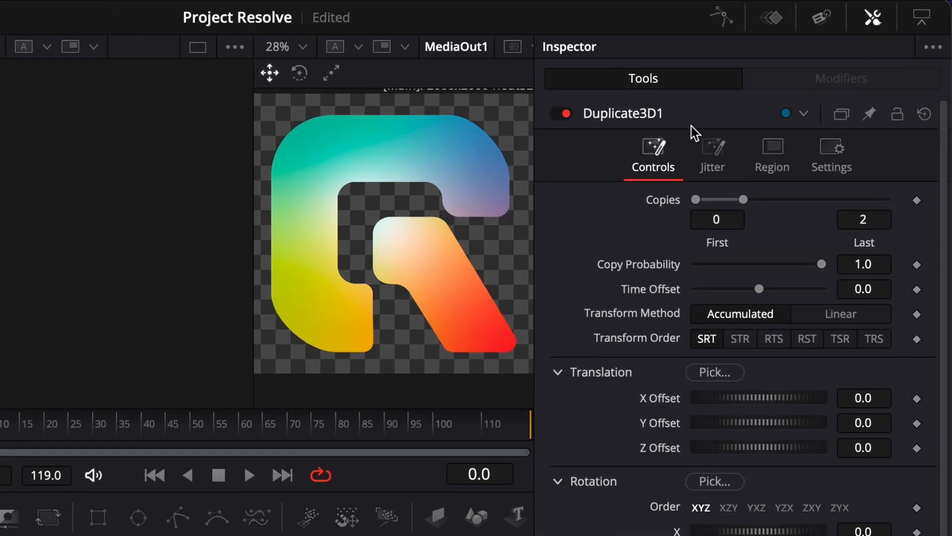
type("10")
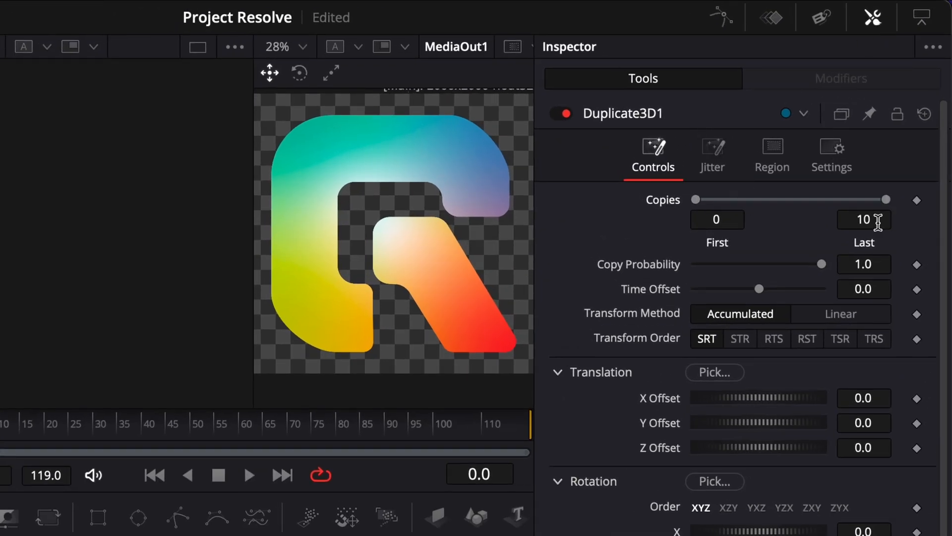
type("100")
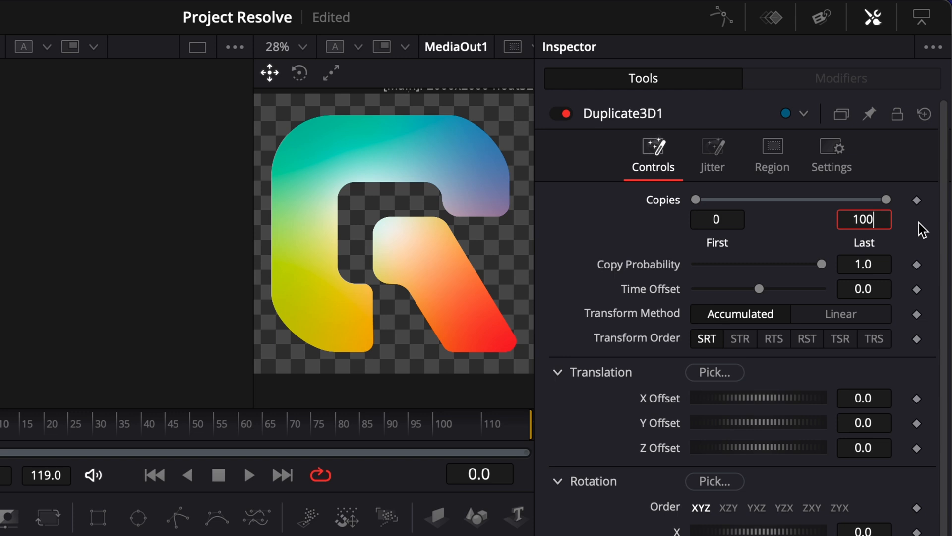
left_click(864, 447)
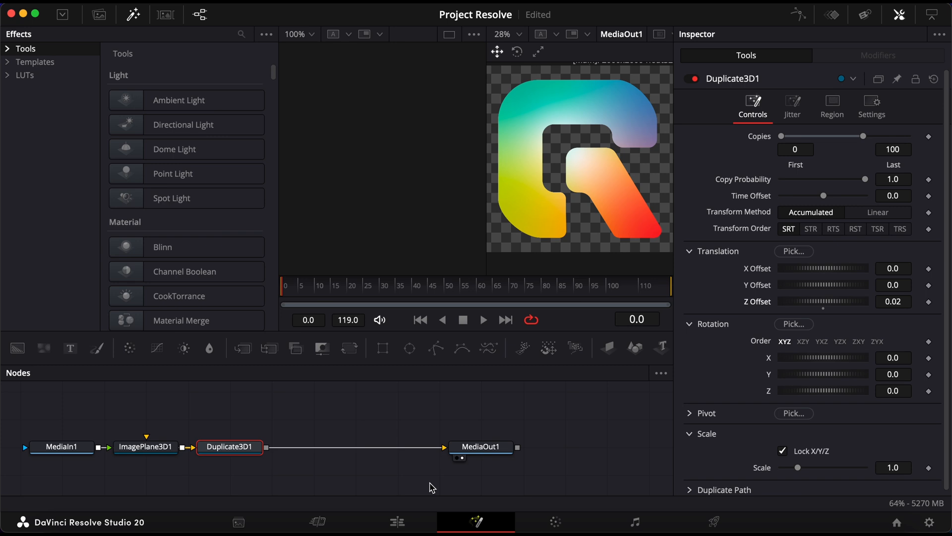
mouse_move(358, 429)
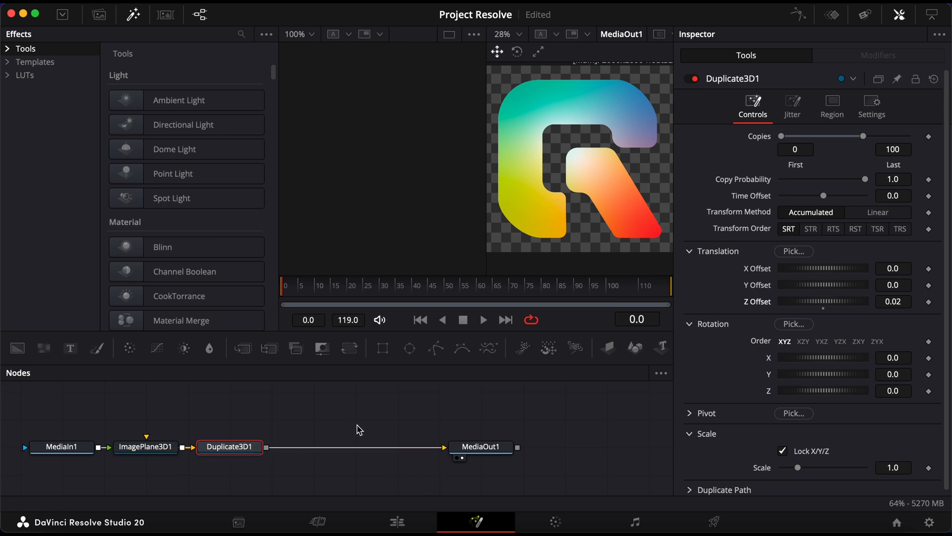
mouse_move(146, 446)
type("trans")
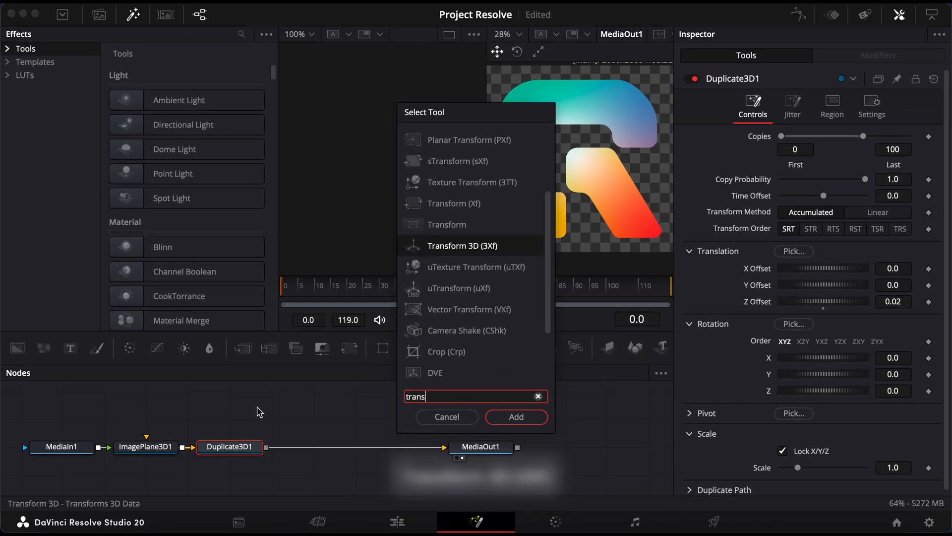
Add a Transform 3D node after Duplicate3D1.
left_click(515, 417)
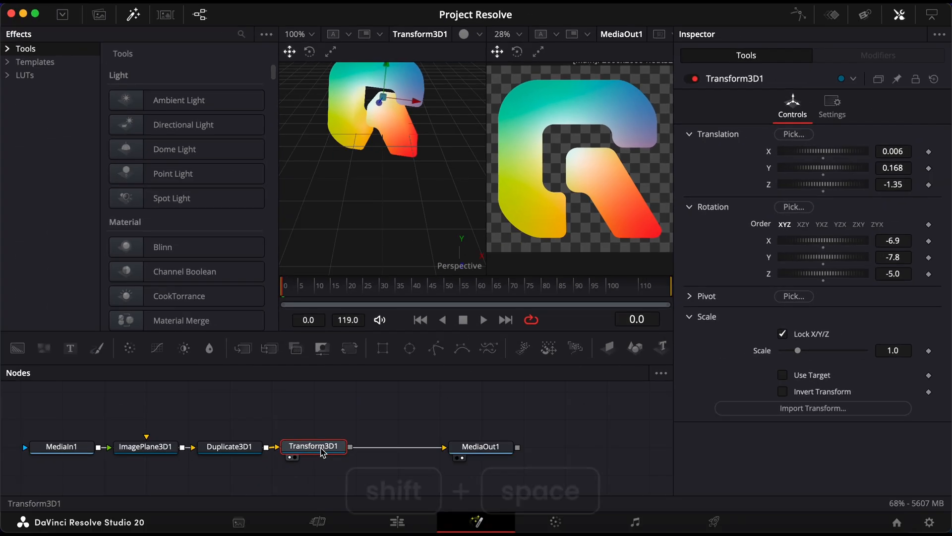
Search 'rend' and add a Renderer 3D between Transform3D1 and MediaOut1.
type("rend")
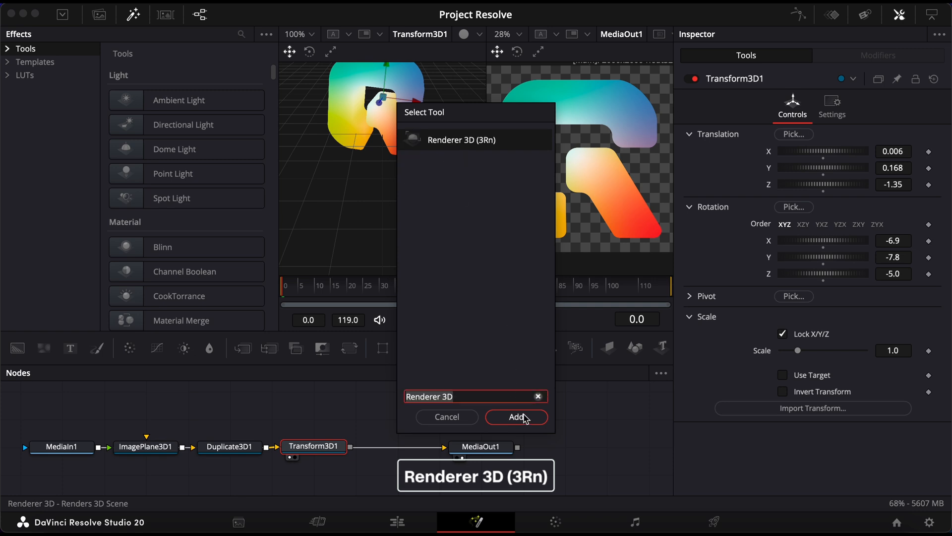
left_click(516, 417)
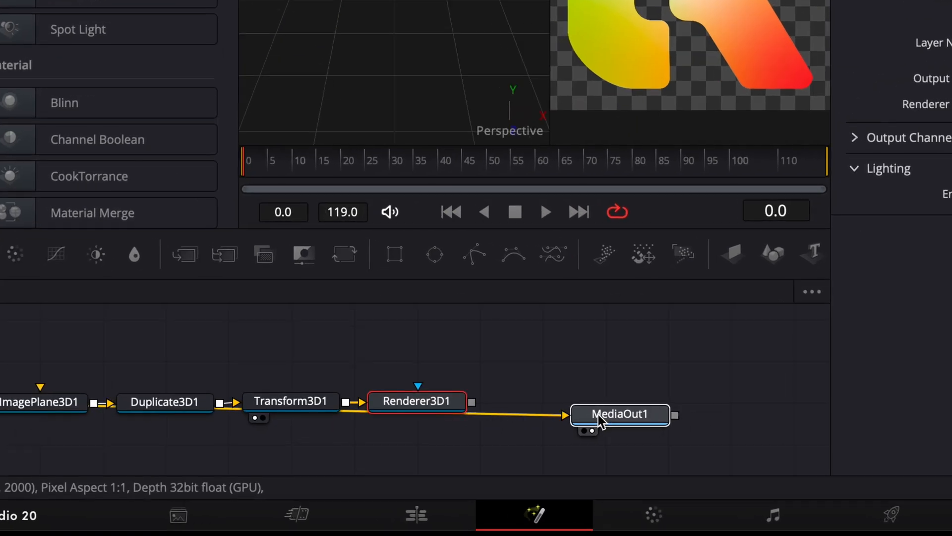
left_click(619, 415)
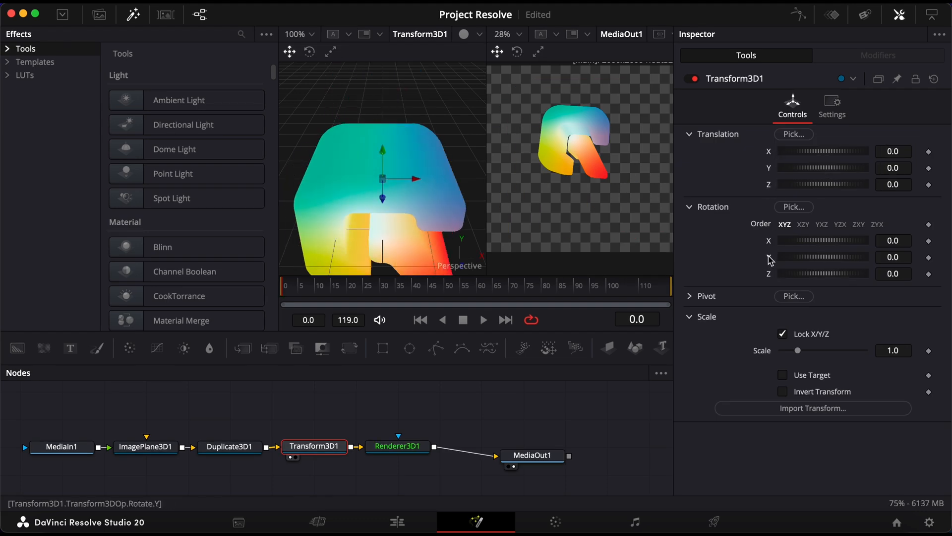
Select Transform3D1 to set its Y rotation to -16.2 degrees.
left_click(146, 446)
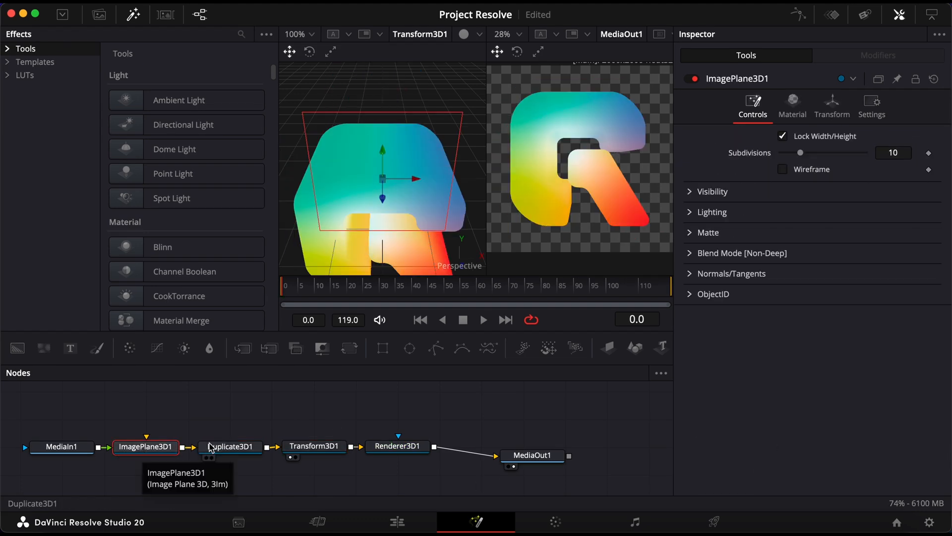
left_click(314, 446)
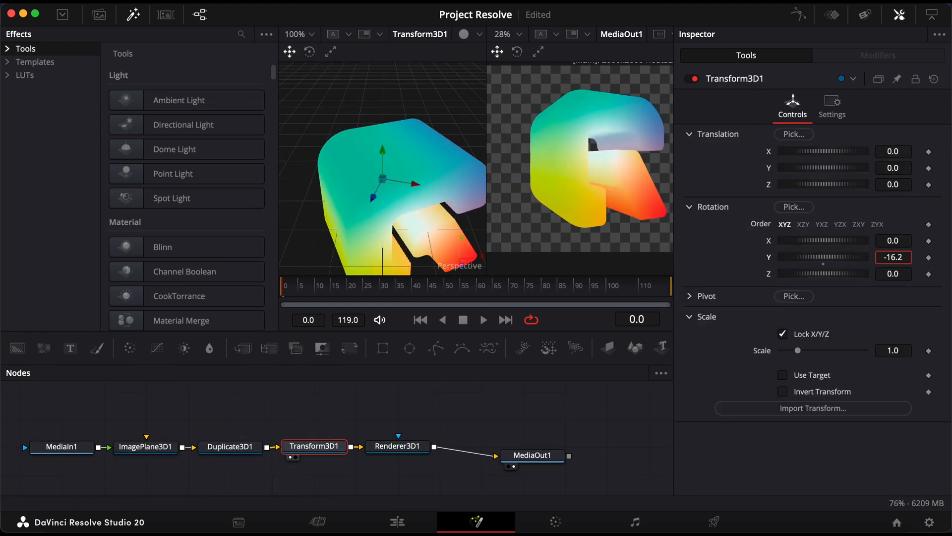